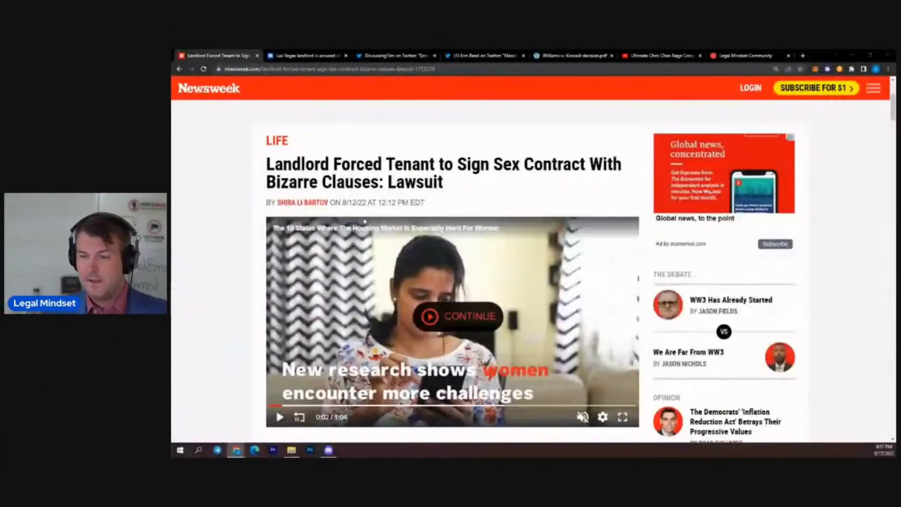
- Highlight the article headline, 'Las Vegas', the landlord's name and the Section 8 voucher sentence
{"action": "left_click_drag", "start_coordinate": [315, 163], "coordinate": [442, 182]}
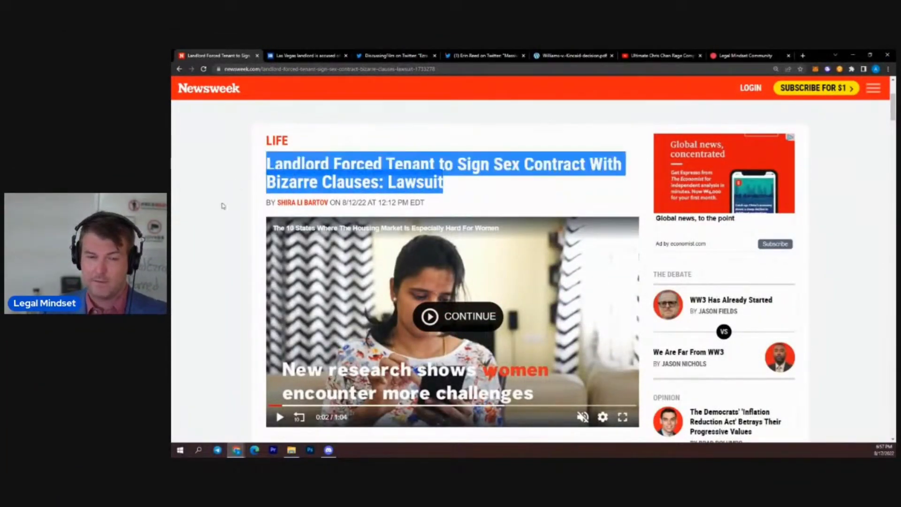
{"action": "scroll", "scroll_direction": "down", "scroll_amount": 3}
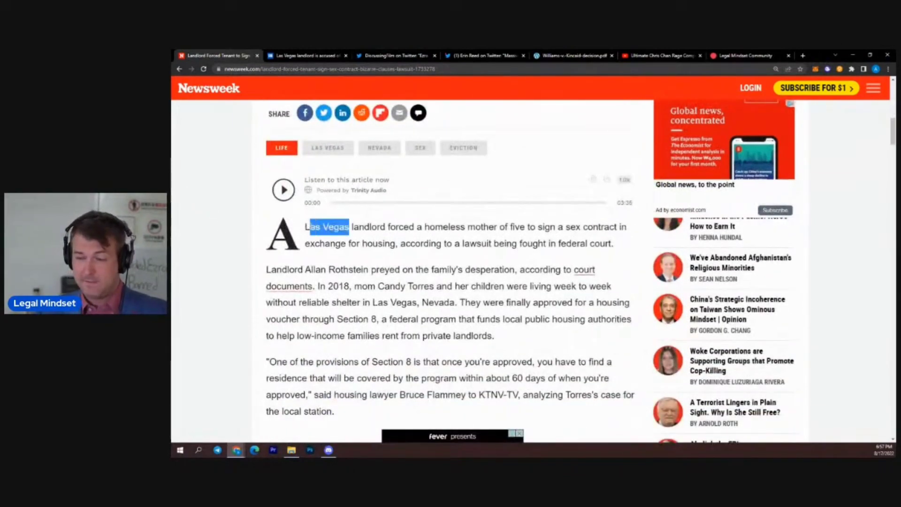
{"action": "left_click_drag", "start_coordinate": [307, 269], "coordinate": [365, 269]}
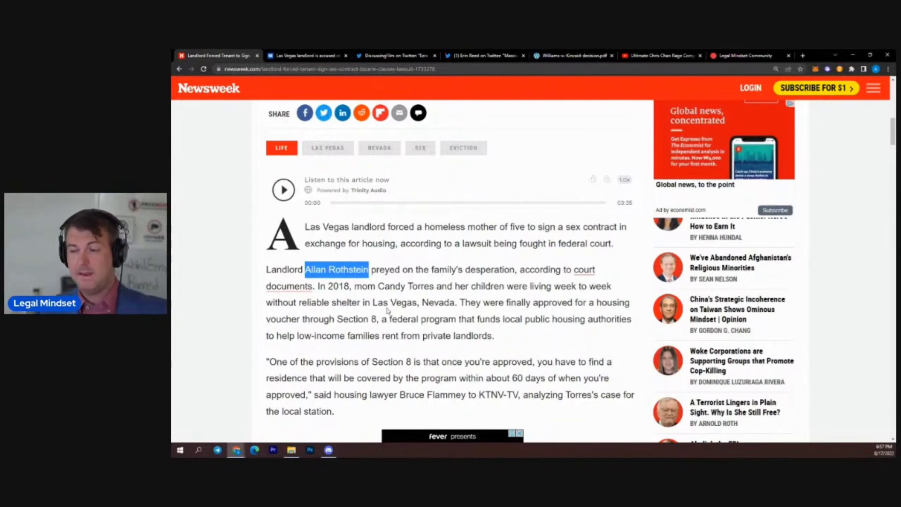
{"action": "left_click_drag", "start_coordinate": [369, 285], "coordinate": [419, 286]}
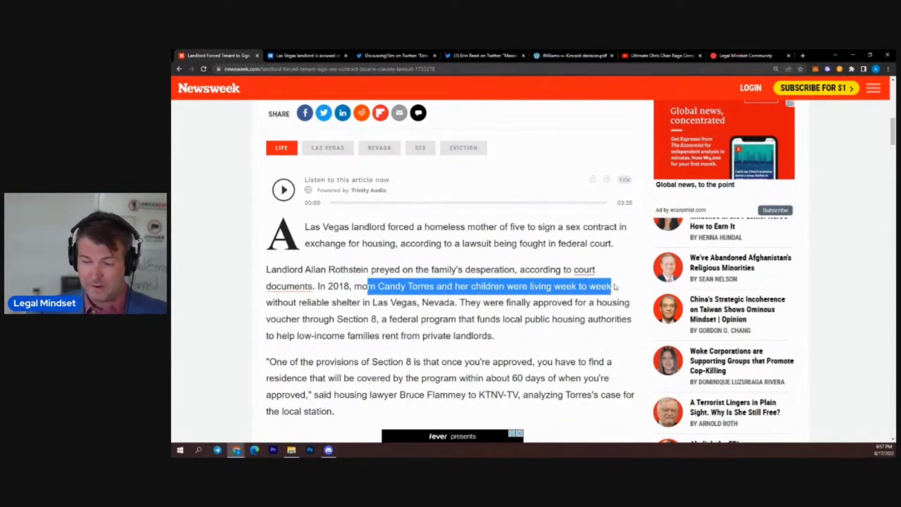
{"action": "left_click_drag", "start_coordinate": [612, 285], "coordinate": [417, 302]}
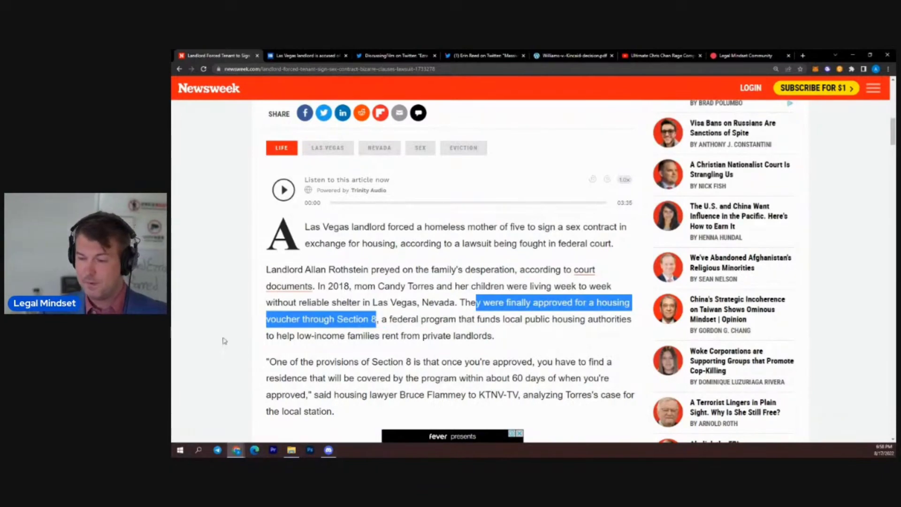
- Read down the article to the section on the contract's bizarre clauses
{"action": "scroll", "scroll_direction": "down", "scroll_amount": 3}
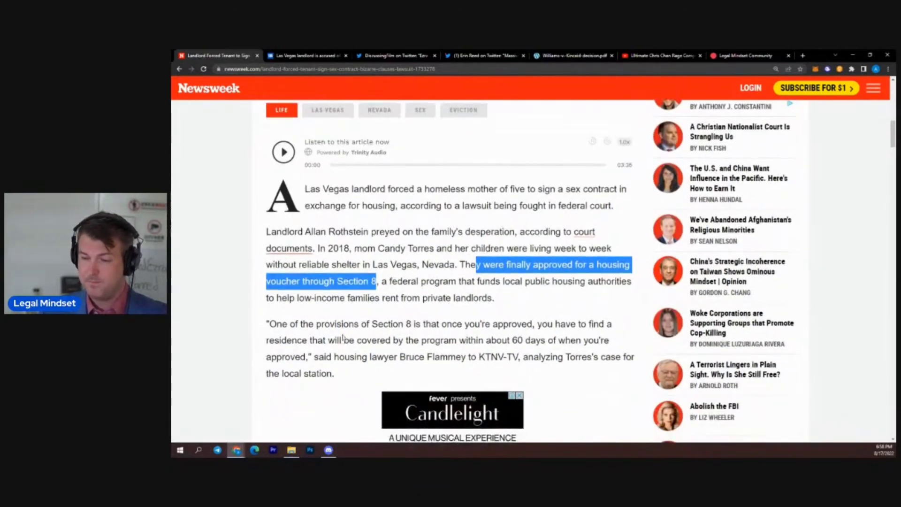
{"action": "scroll", "scroll_direction": "down", "scroll_amount": 3}
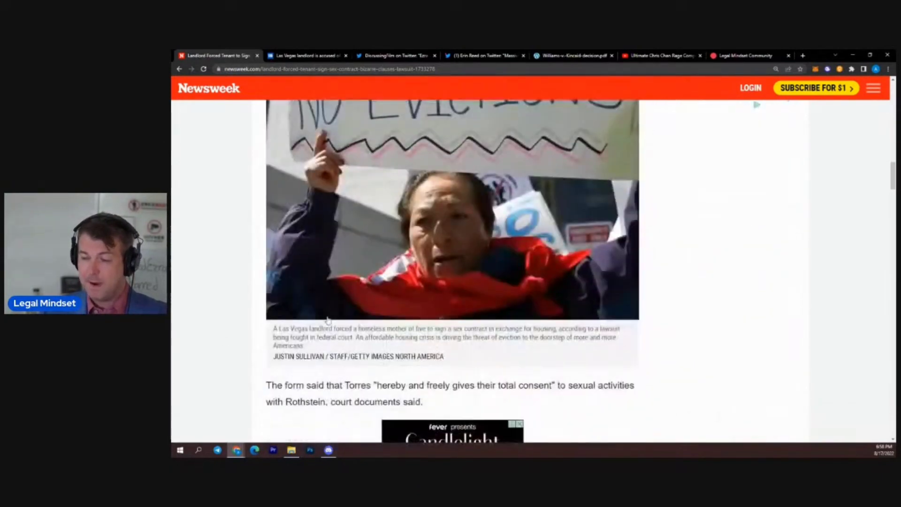
{"action": "scroll", "scroll_direction": "down", "scroll_amount": 3}
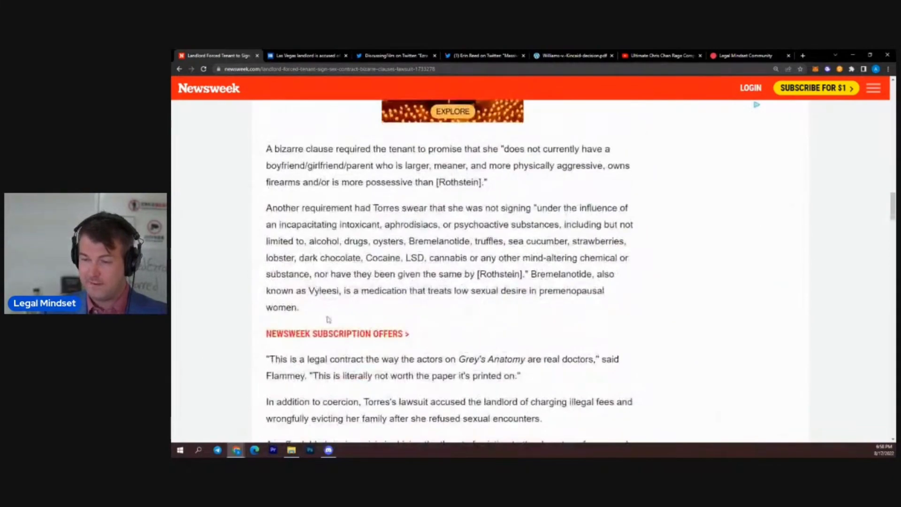
{"action": "scroll", "scroll_direction": "down", "scroll_amount": 3}
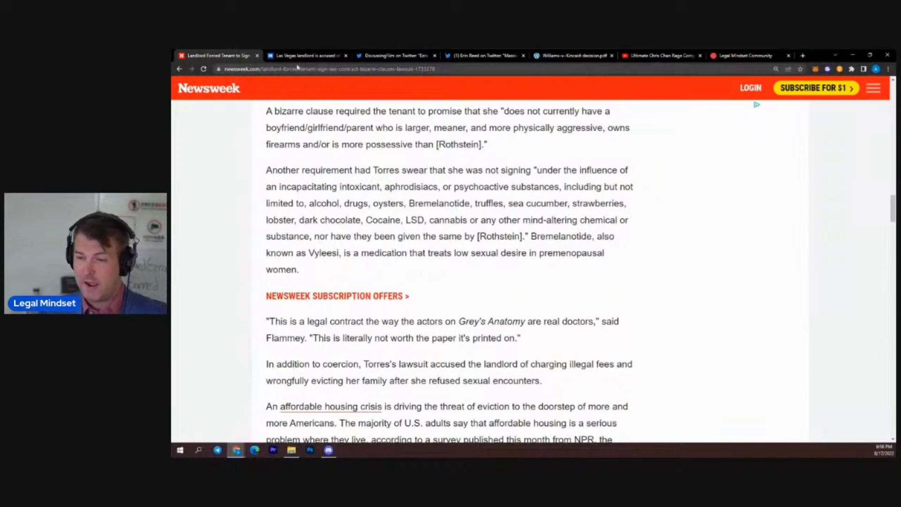
- Switch to the Daily Mail coverage showing the 'Direct Consent' court filing excerpt
{"action": "left_click", "coordinate": [308, 55]}
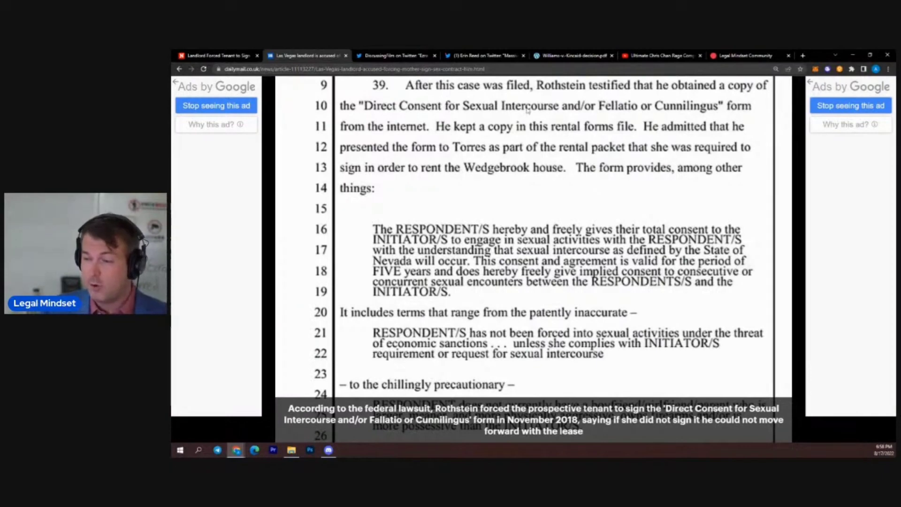
{"action": "mouse_move", "coordinate": [595, 136]}
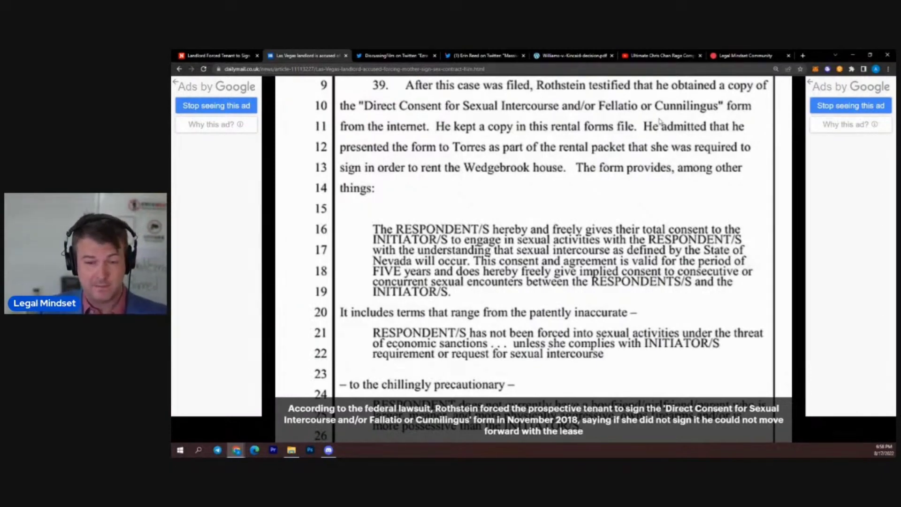
{"action": "mouse_move", "coordinate": [575, 186]}
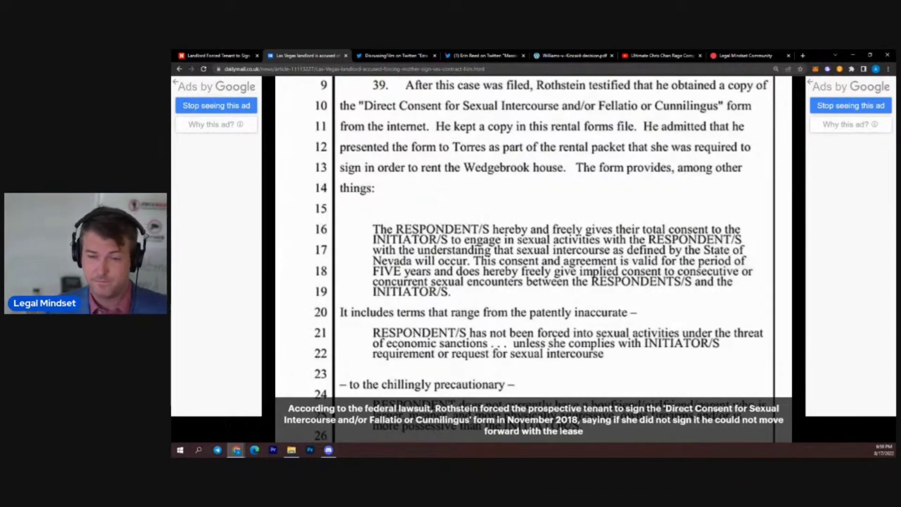
{"action": "mouse_move", "coordinate": [766, 240]}
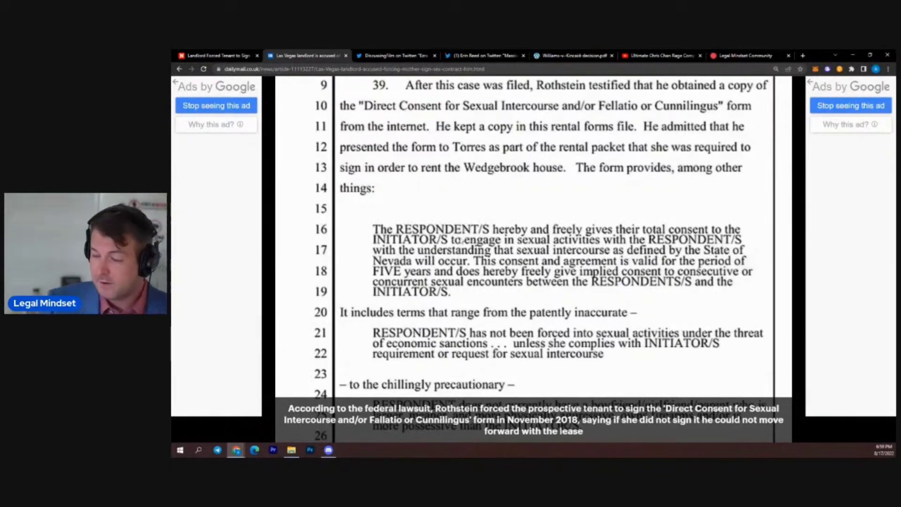
{"action": "mouse_move", "coordinate": [604, 219]}
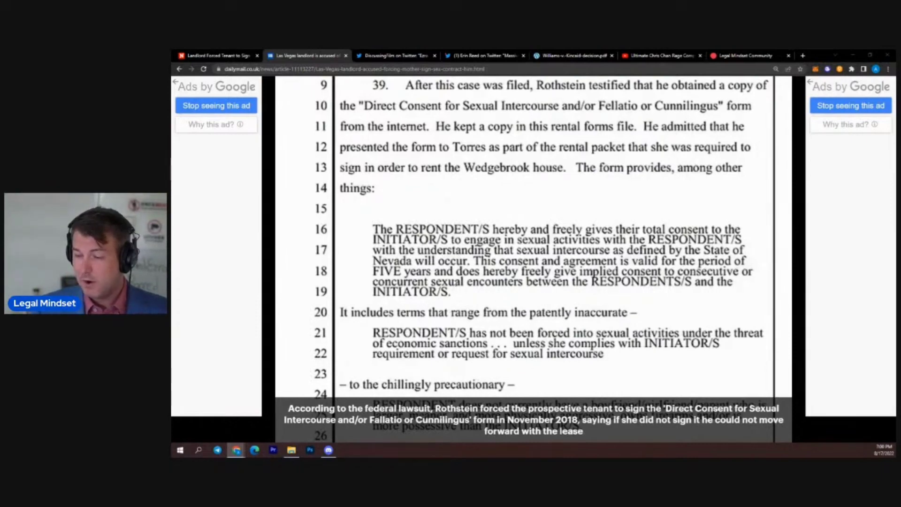
{"action": "mouse_move", "coordinate": [702, 321]}
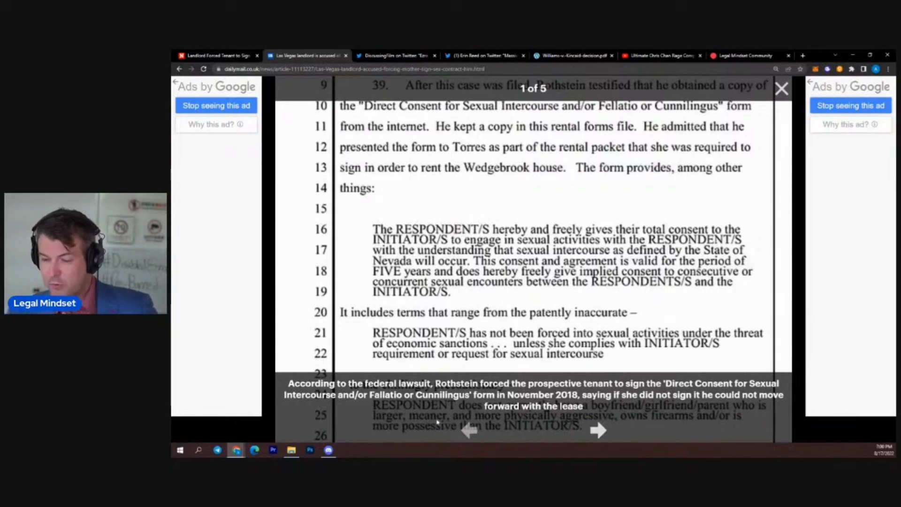
{"action": "mouse_move", "coordinate": [720, 363]}
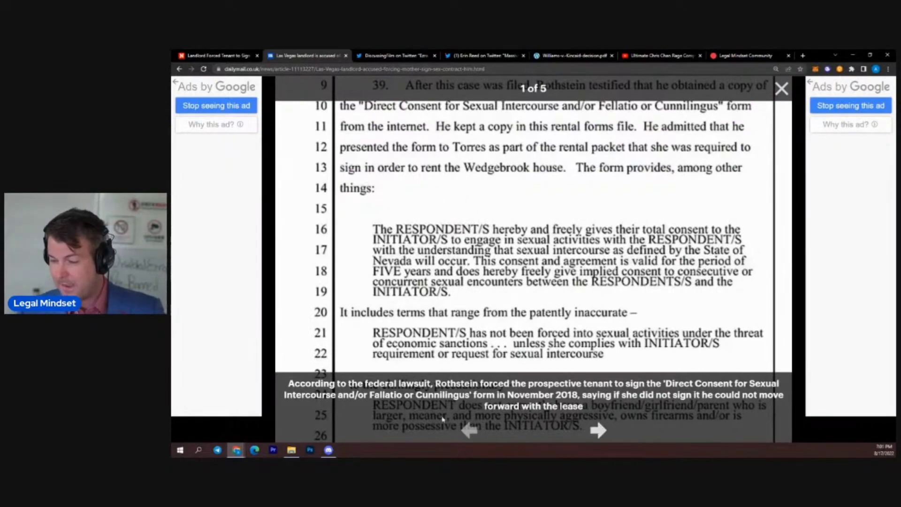
- Advance the gallery through photos of Rothstein to the Wedgebrook Street house photo (4 of 5)
{"action": "left_click", "coordinate": [598, 434]}
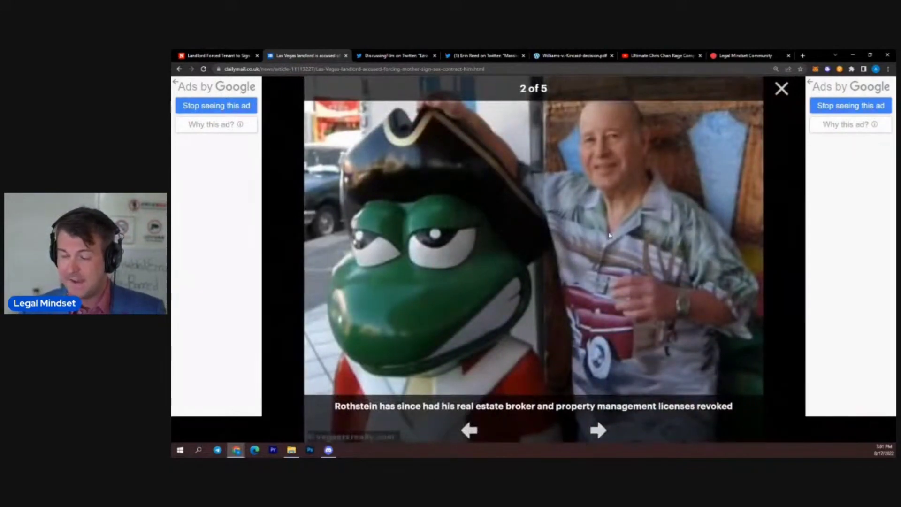
{"action": "mouse_move", "coordinate": [646, 187]}
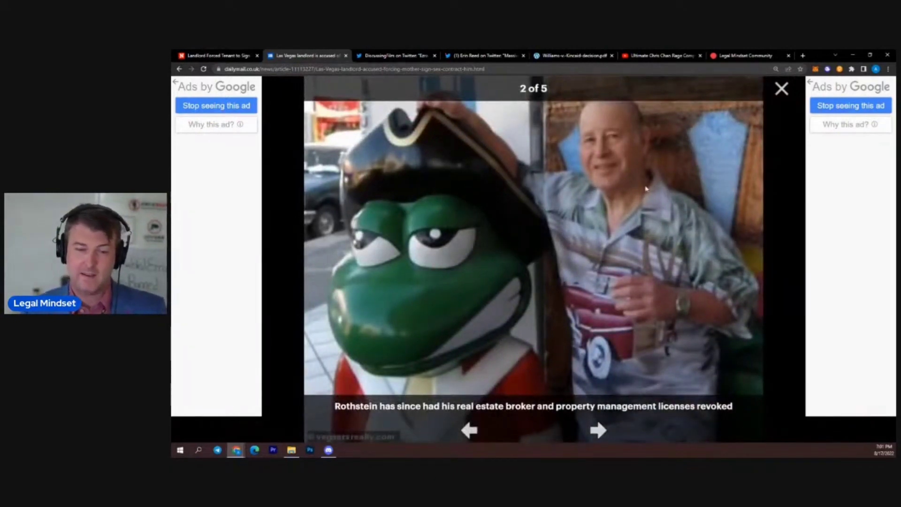
{"action": "mouse_move", "coordinate": [505, 283]}
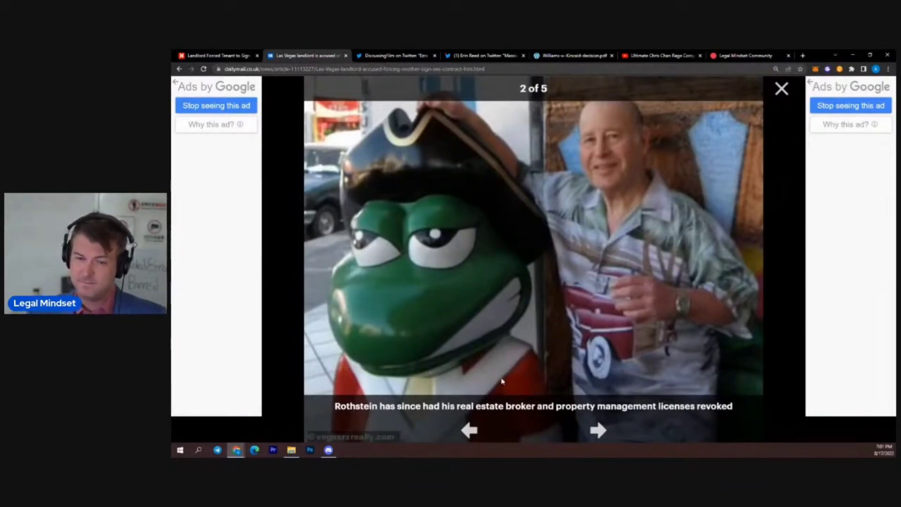
{"action": "left_click", "coordinate": [597, 430]}
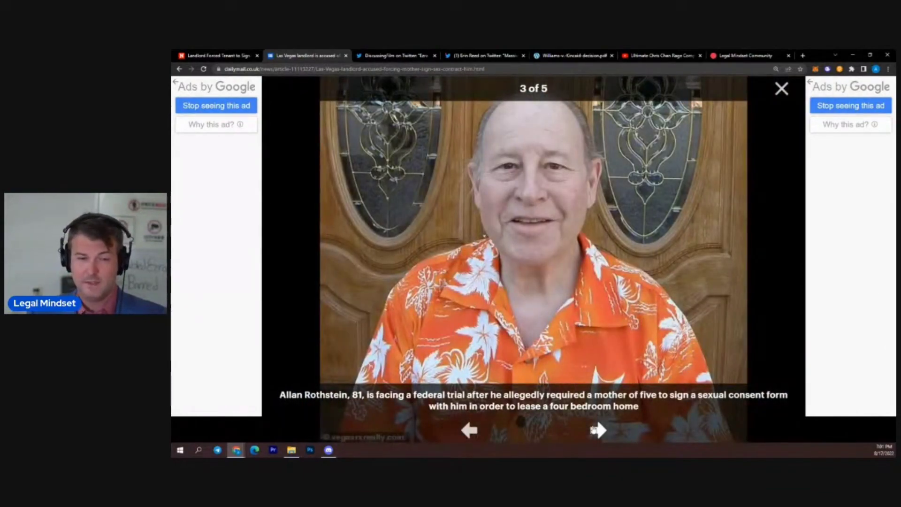
{"action": "left_click", "coordinate": [600, 430]}
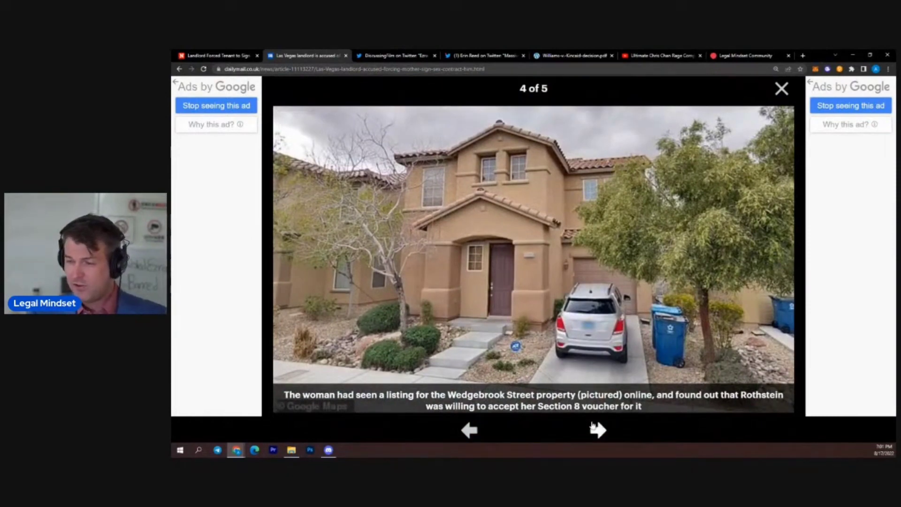
{"action": "mouse_move", "coordinate": [597, 204]}
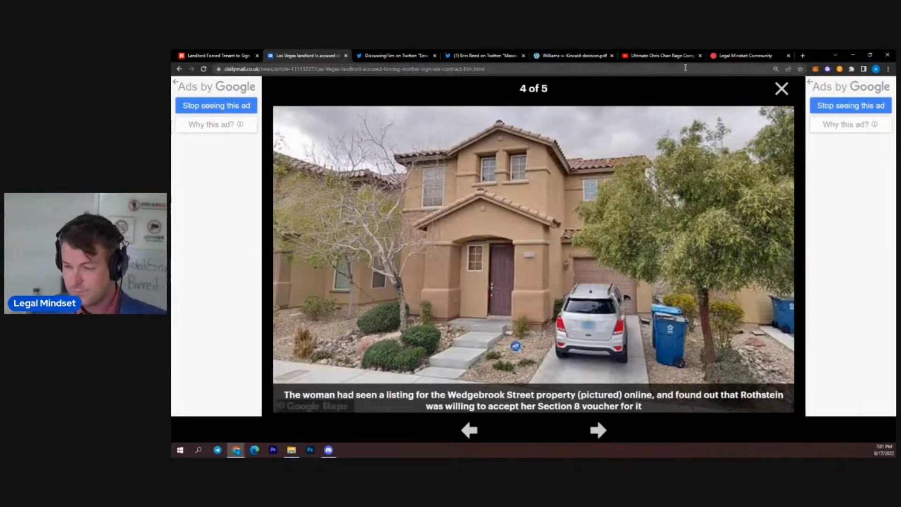
- Go back to photo 2 of 5, the landlord beside the frog statue
{"action": "left_click", "coordinate": [470, 430]}
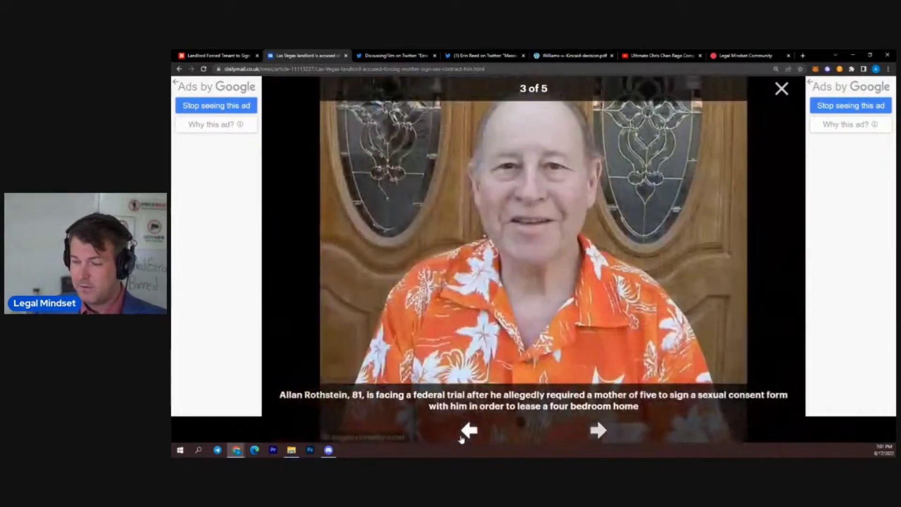
{"action": "left_click", "coordinate": [472, 431]}
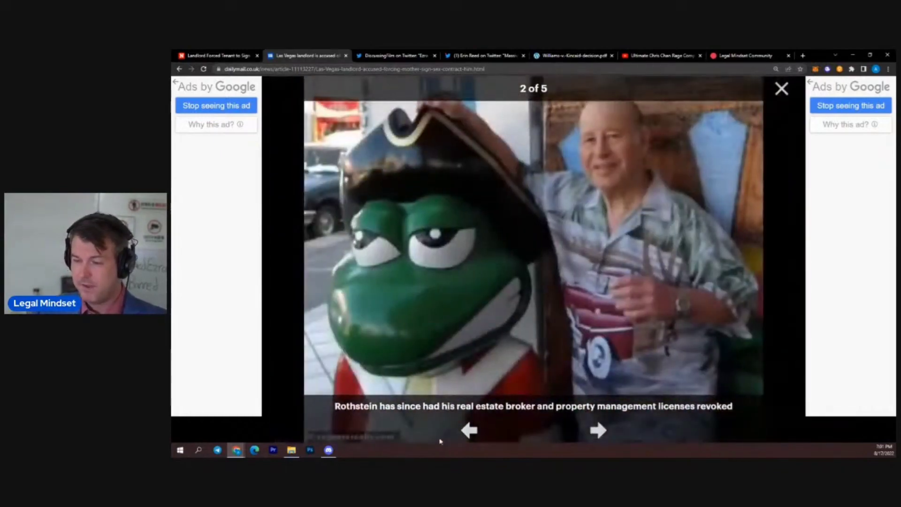